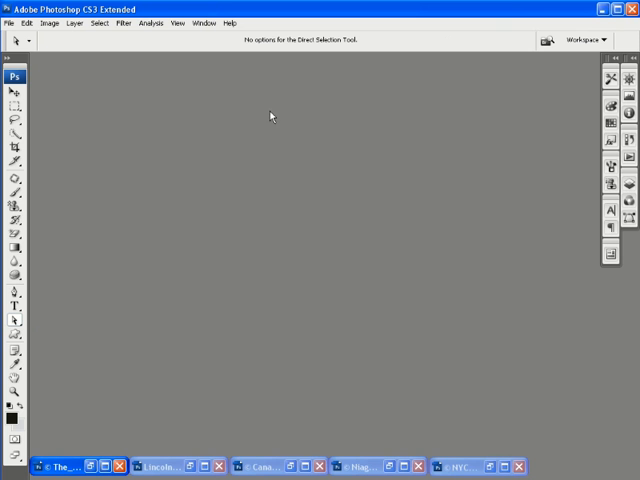
pyautogui.moveTo(336, 388)
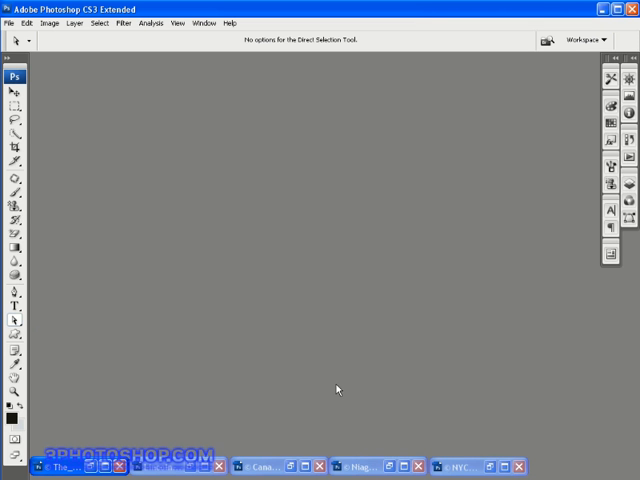
pyautogui.moveTo(90, 468)
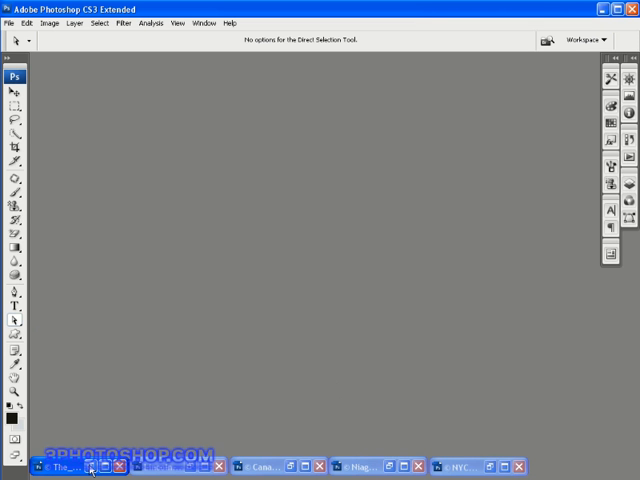
# Step: Restore the Tonal Range lake photo with its Levels RGB histogram showing
pyautogui.click(64, 468)
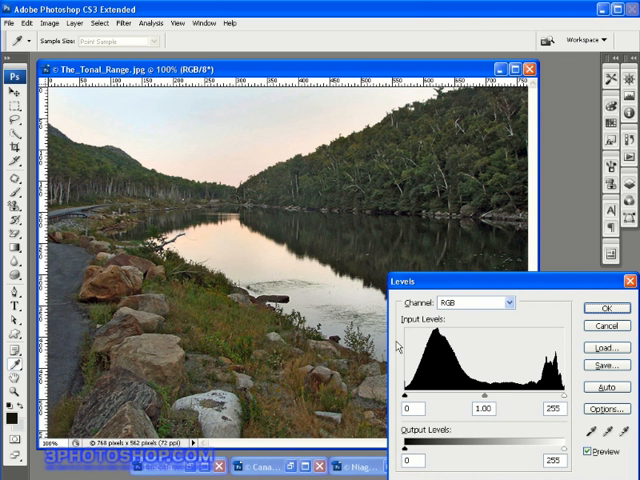
pyautogui.moveTo(416, 344)
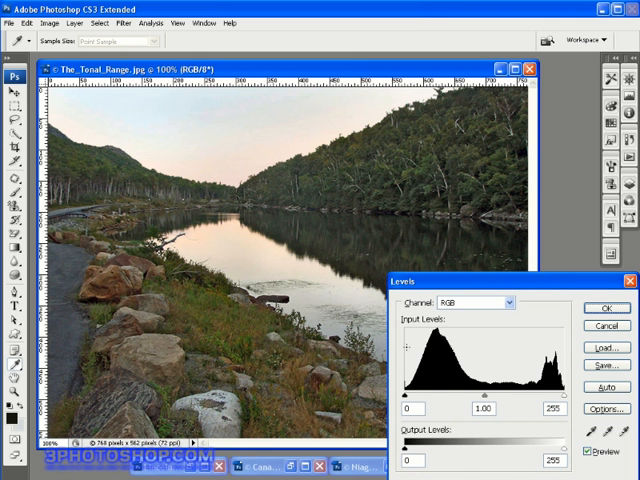
pyautogui.moveTo(534, 356)
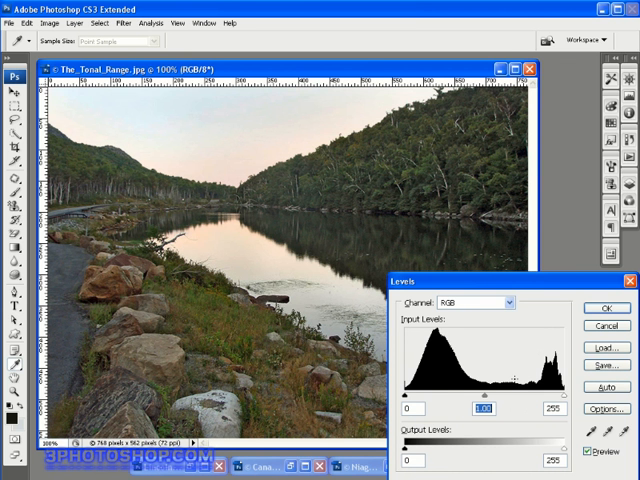
pyautogui.moveTo(512, 412)
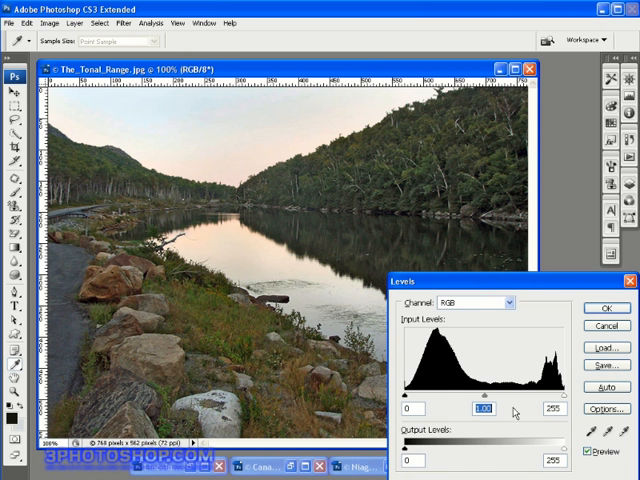
pyautogui.moveTo(512, 404)
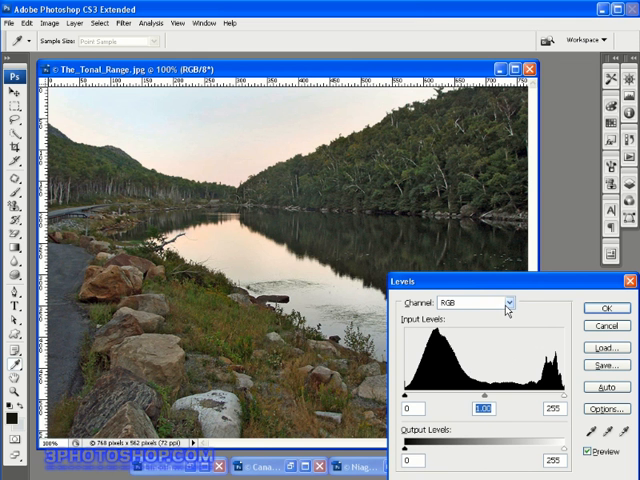
# Step: Switch the Levels channel to Red, then cancel the dialog leaving the lake photo alone
pyautogui.click(508, 304)
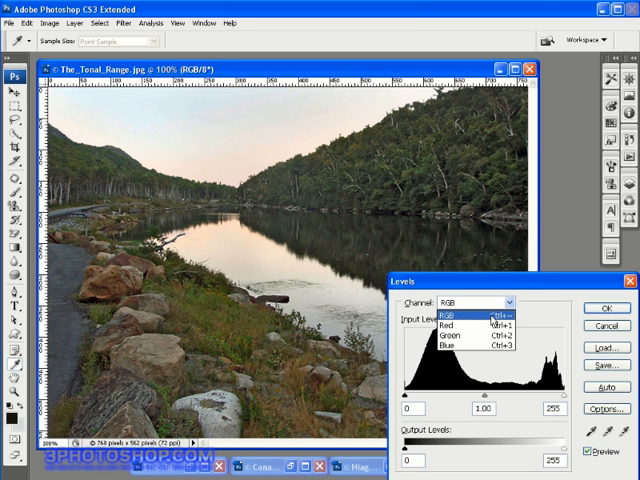
pyautogui.moveTo(478, 318)
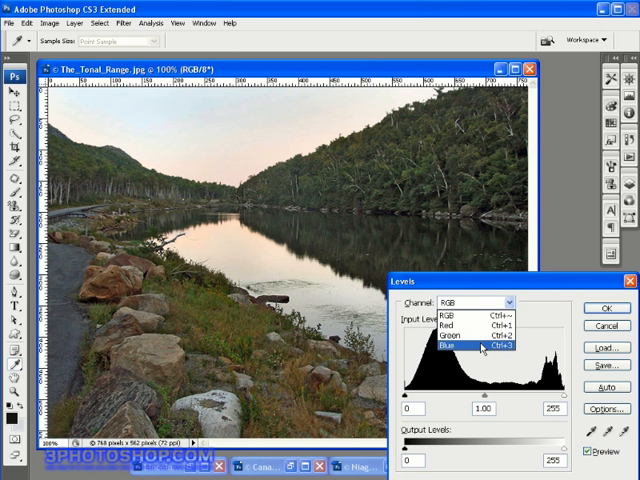
pyautogui.moveTo(480, 332)
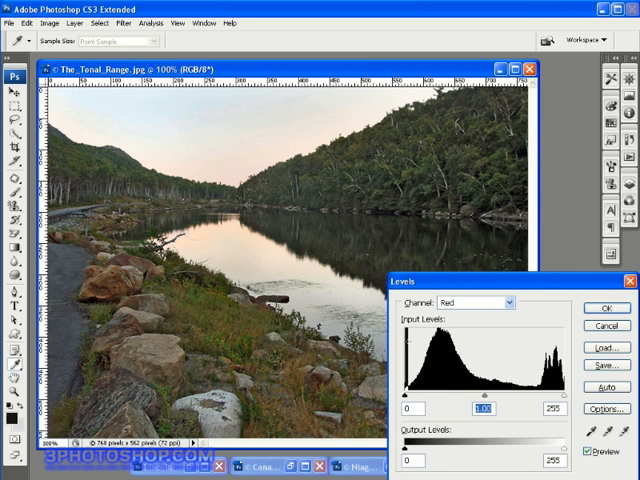
pyautogui.moveTo(404, 348)
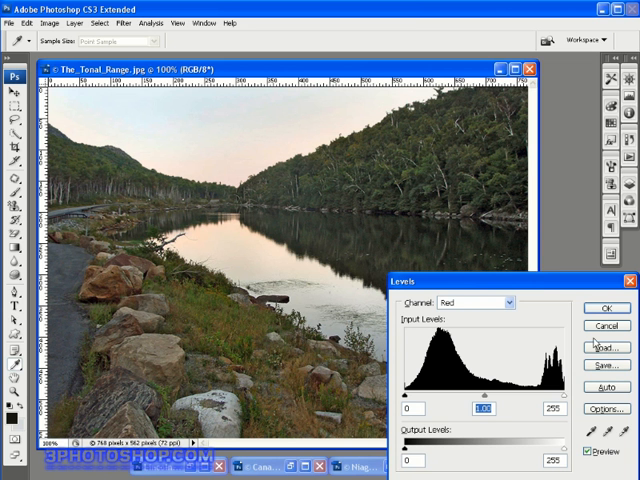
pyautogui.click(606, 308)
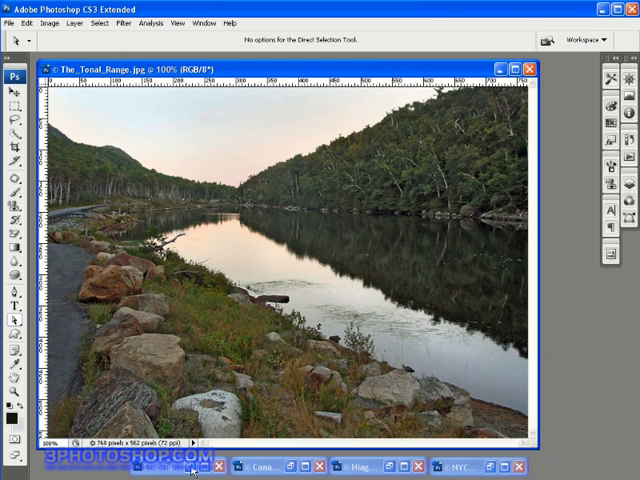
# Step: Restore the Lincoln Low Contrast image with its narrow Levels histogram displayed
pyautogui.click(156, 466)
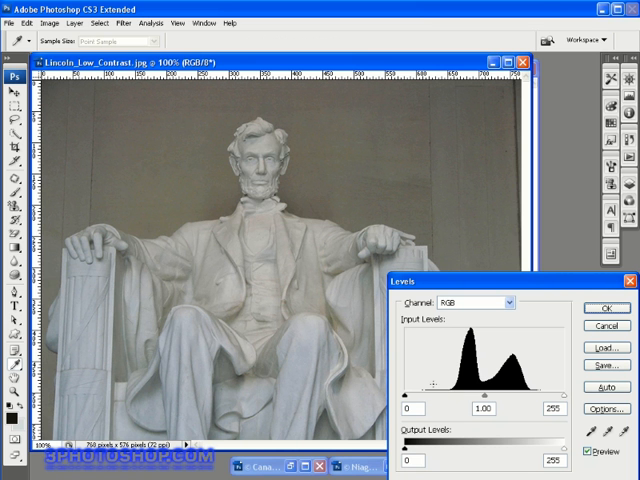
pyautogui.moveTo(454, 336)
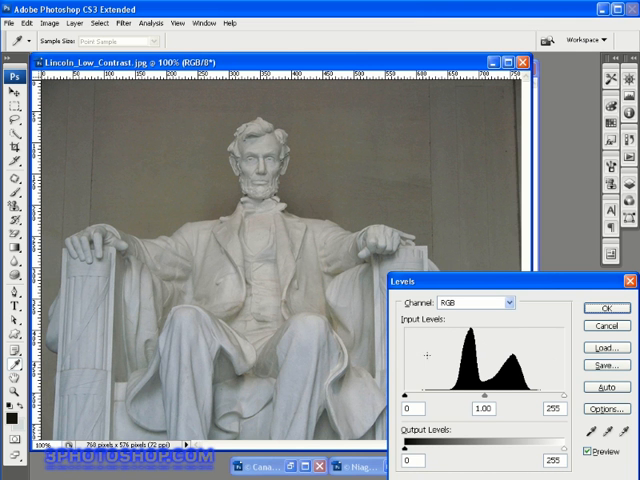
pyautogui.moveTo(528, 346)
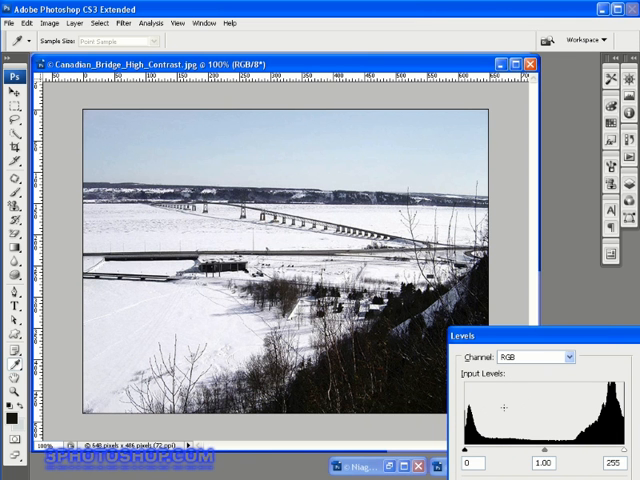
pyautogui.moveTo(452, 416)
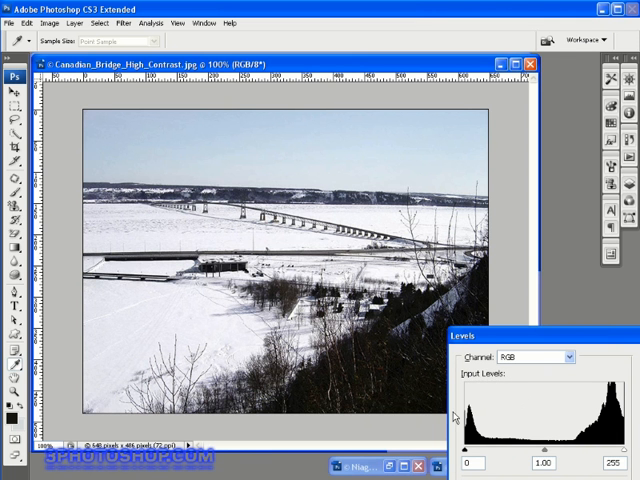
pyautogui.moveTo(532, 408)
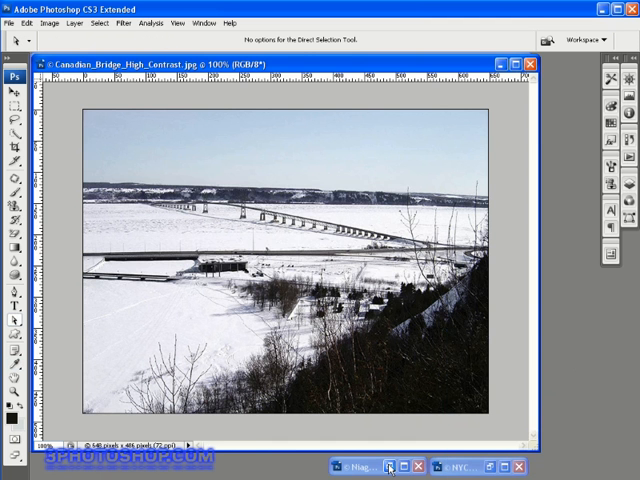
# Step: Restore the Canadian Bridge High Contrast image to inspect its Levels histogram
pyautogui.click(356, 466)
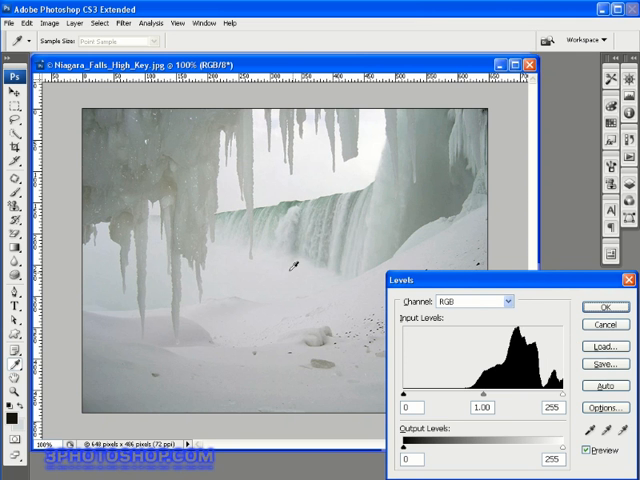
pyautogui.moveTo(336, 110)
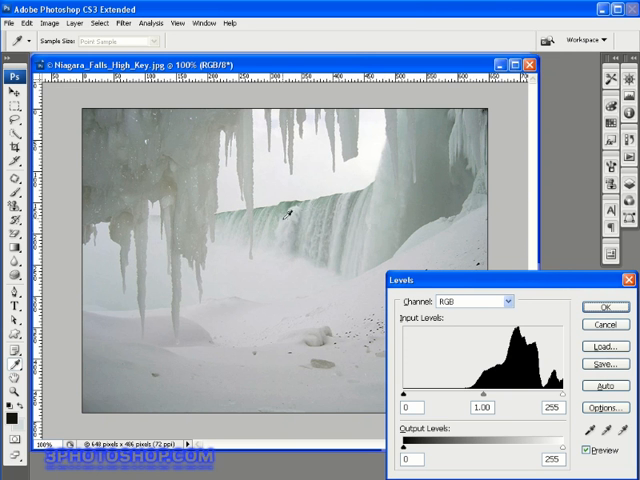
pyautogui.moveTo(192, 284)
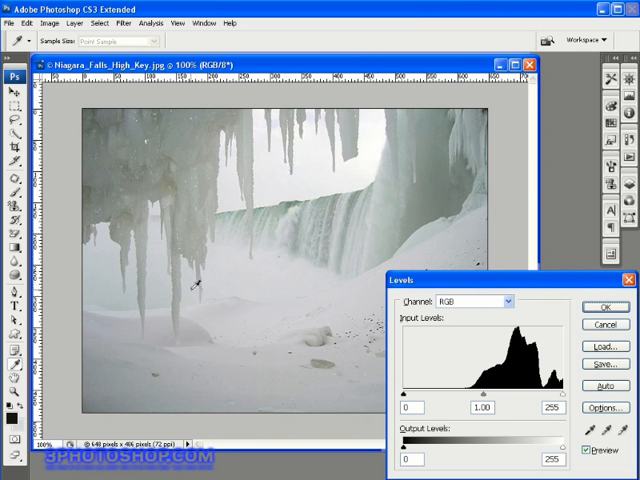
pyautogui.moveTo(270, 330)
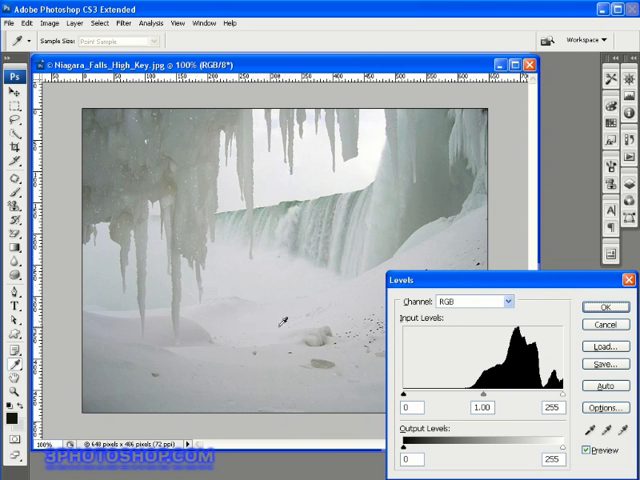
pyautogui.moveTo(464, 364)
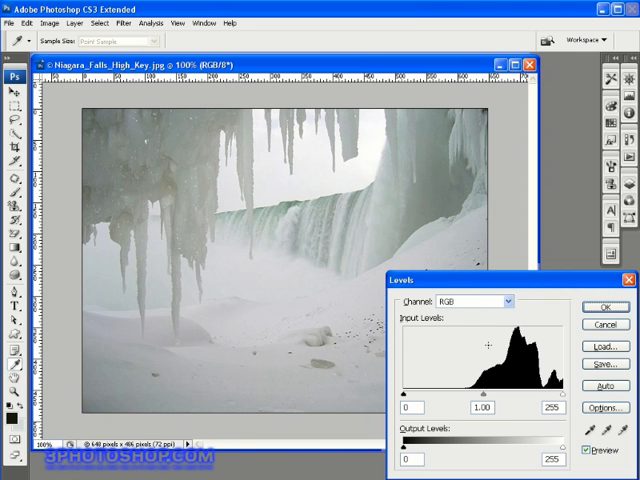
pyautogui.moveTo(470, 328)
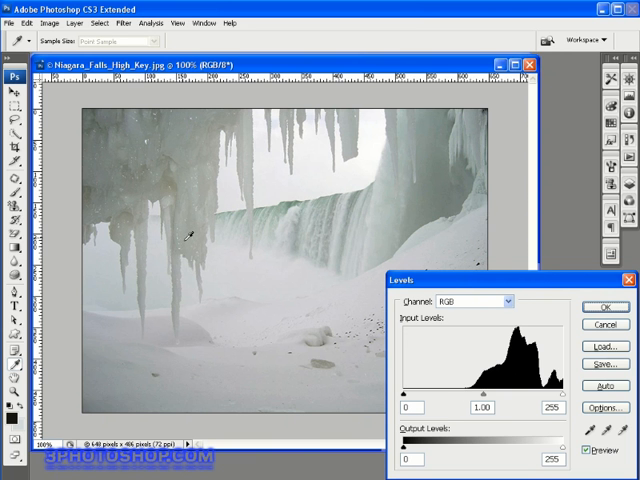
pyautogui.moveTo(136, 148)
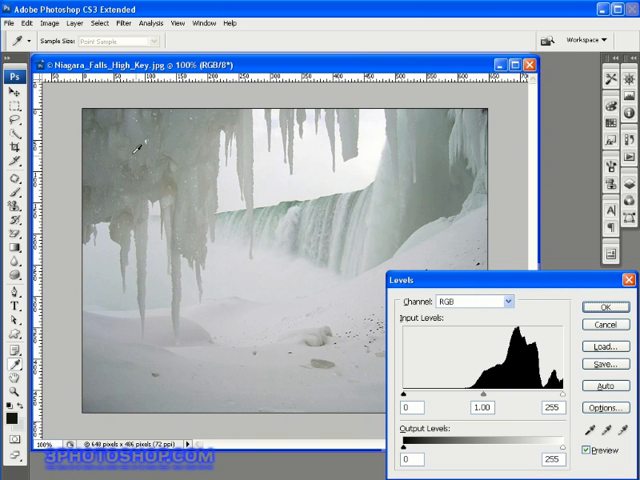
pyautogui.moveTo(210, 218)
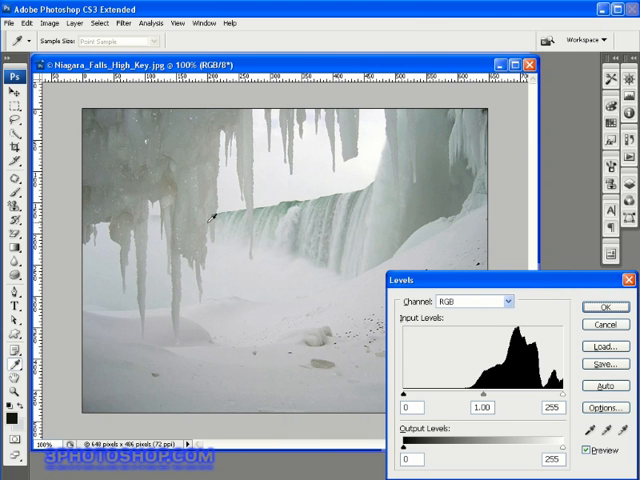
pyautogui.moveTo(408, 392); pyautogui.dragTo(418, 392)
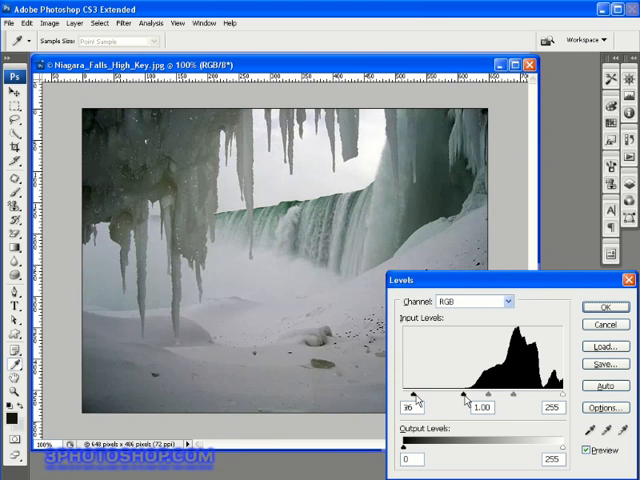
pyautogui.moveTo(416, 396); pyautogui.dragTo(448, 396)
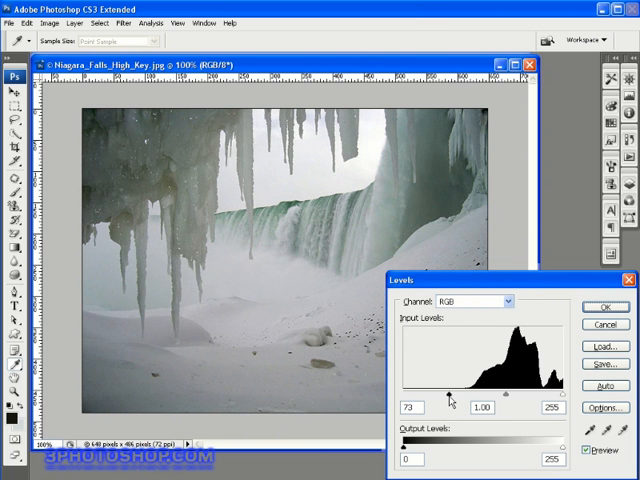
pyautogui.moveTo(448, 388); pyautogui.dragTo(398, 388)
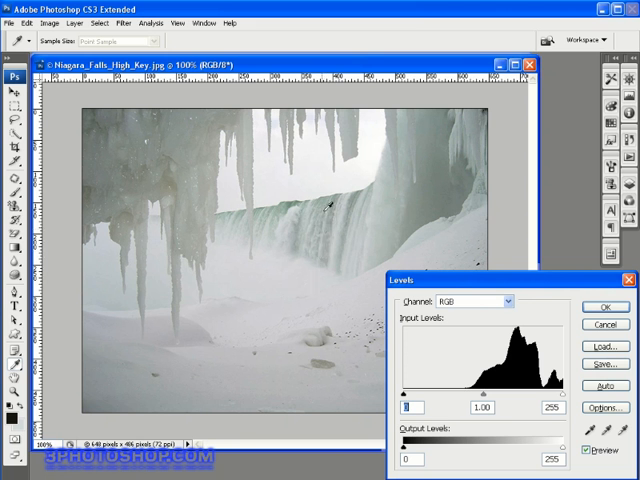
pyautogui.moveTo(390, 236)
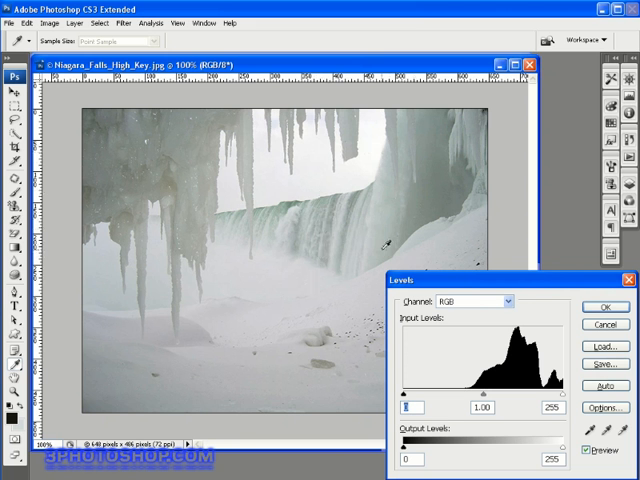
pyautogui.moveTo(444, 346)
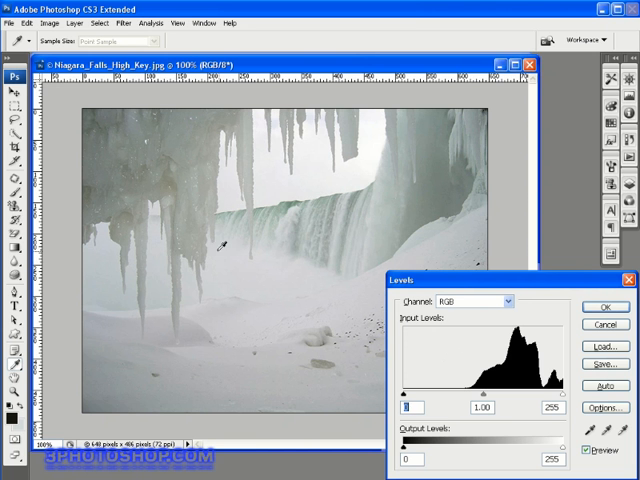
pyautogui.moveTo(420, 324)
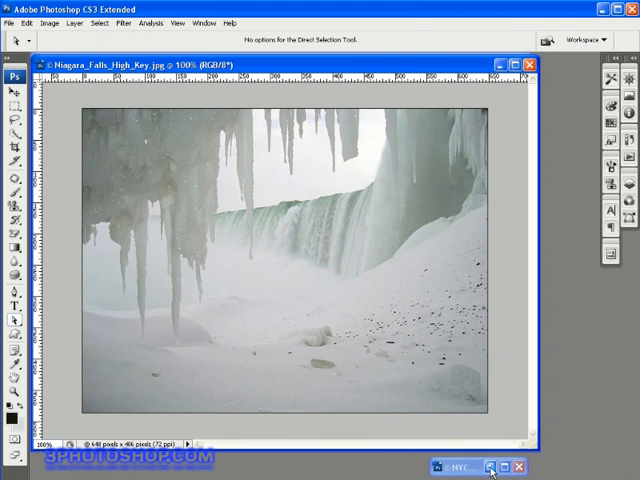
# Step: Bring up the low-key night city photo with its shadow-heavy Levels histogram
pyautogui.click(456, 468)
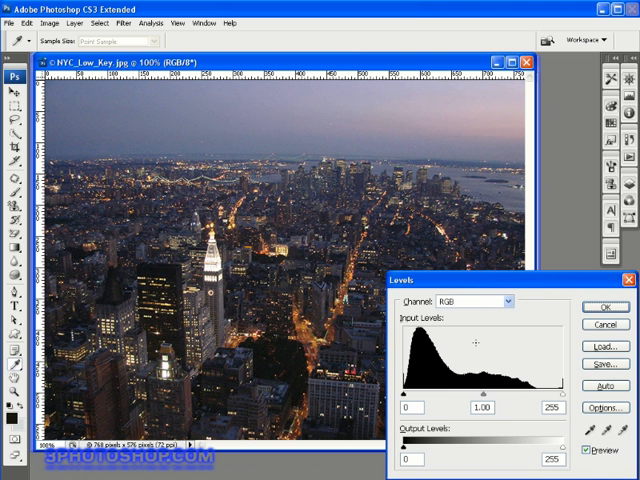
pyautogui.moveTo(488, 358)
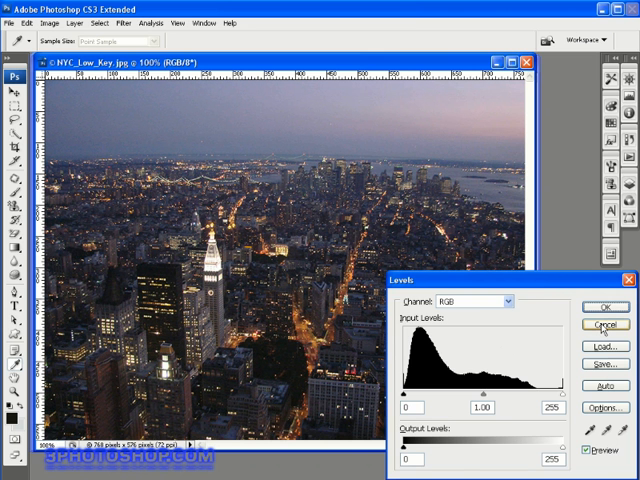
# Step: Cancel the city photo's Levels and drag the bridge photo's white input slider to 205
pyautogui.click(604, 316)
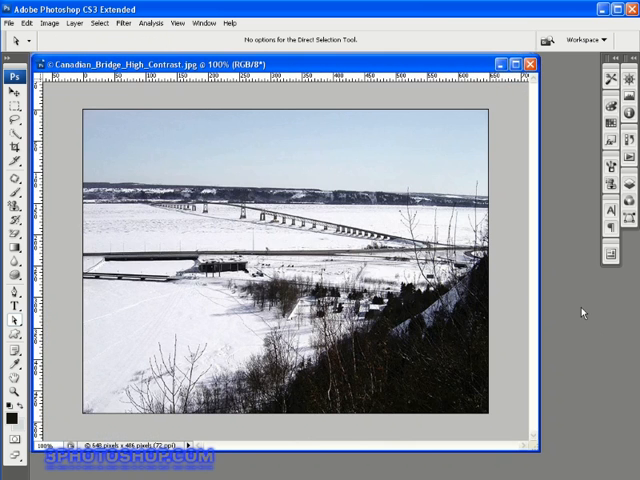
pyautogui.moveTo(500, 170)
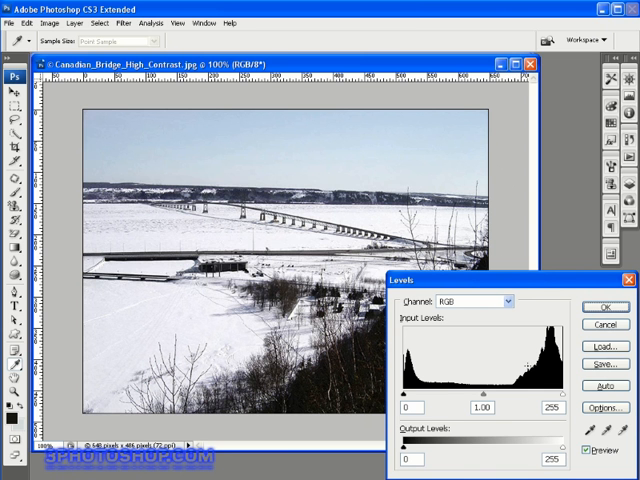
pyautogui.moveTo(548, 388); pyautogui.dragTo(534, 388)
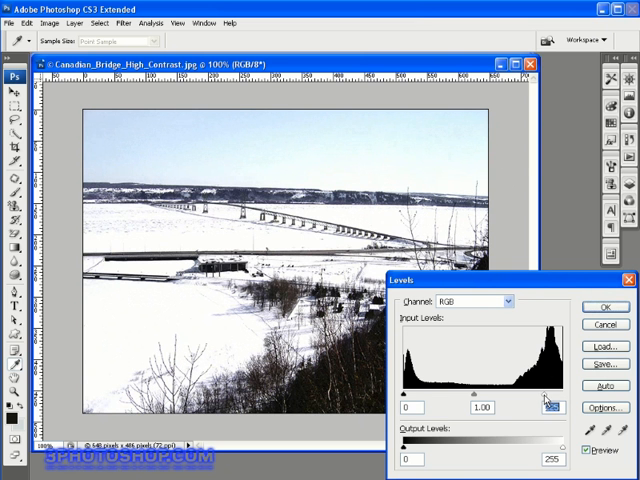
pyautogui.moveTo(404, 388); pyautogui.dragTo(420, 388)
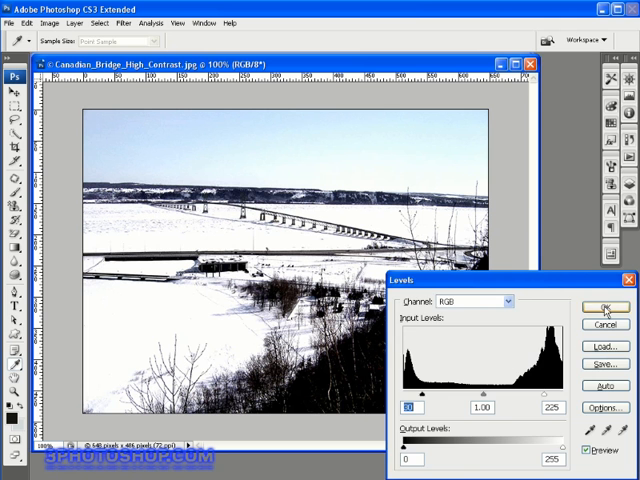
pyautogui.click(608, 308)
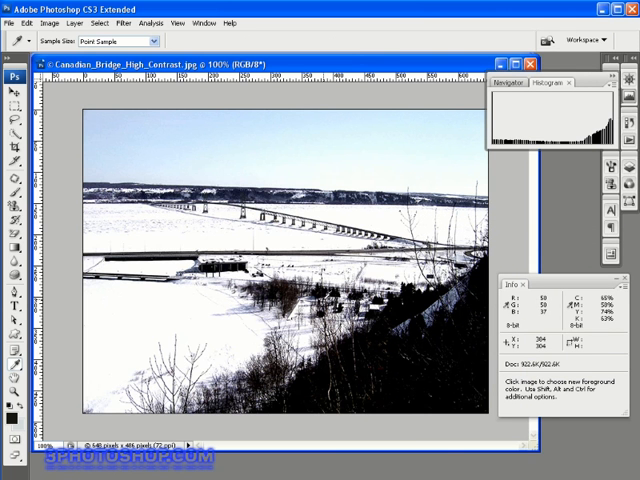
pyautogui.moveTo(144, 328)
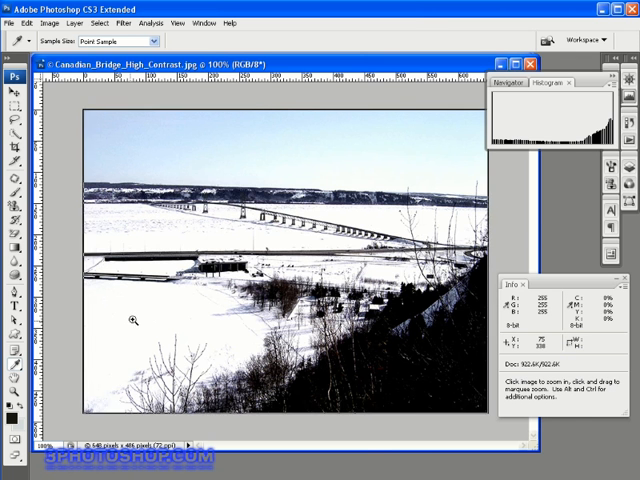
pyautogui.click(130, 320)
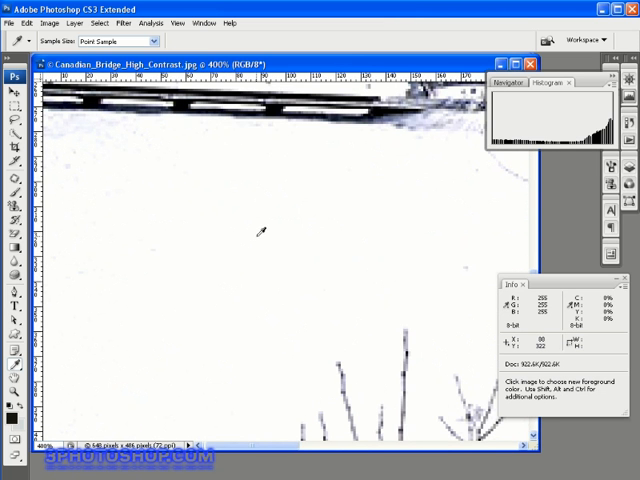
pyautogui.moveTo(244, 248)
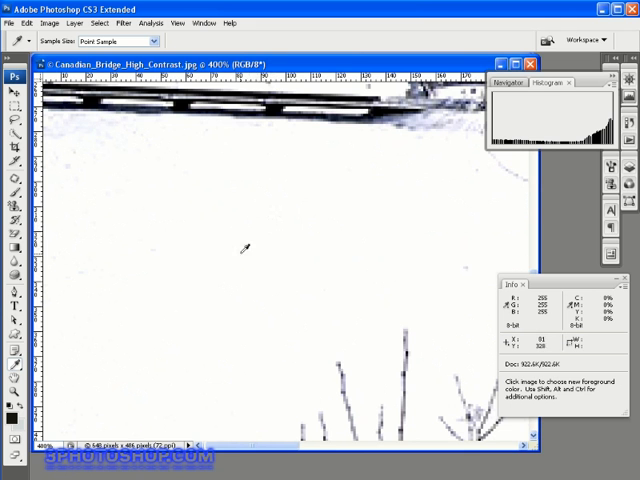
pyautogui.moveTo(252, 190)
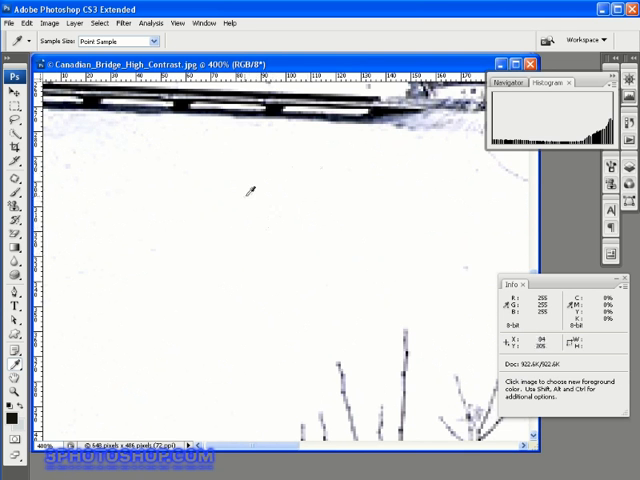
pyautogui.moveTo(218, 384)
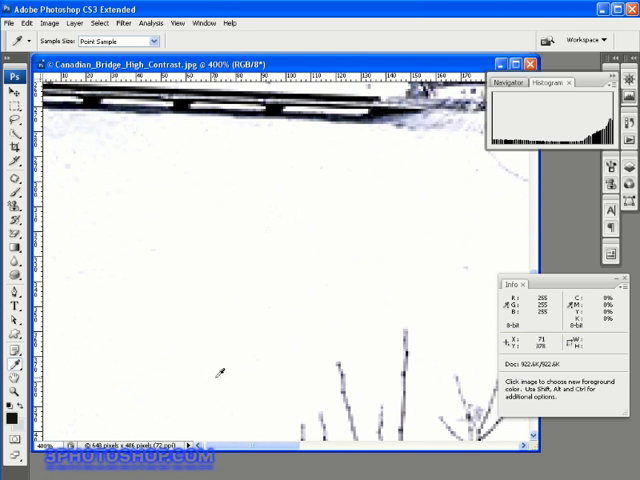
pyautogui.moveTo(276, 210)
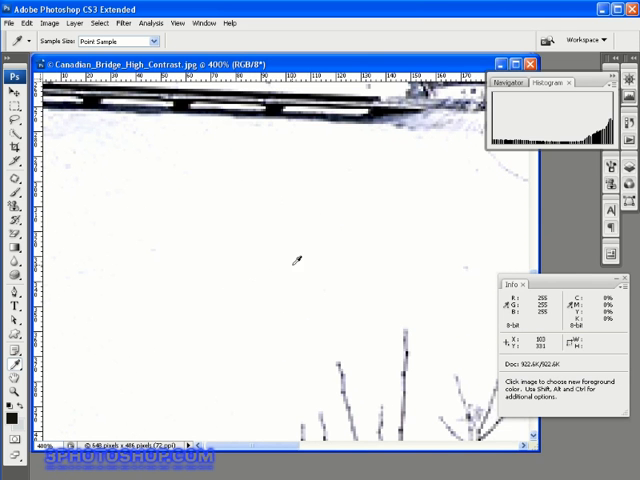
pyautogui.moveTo(288, 296)
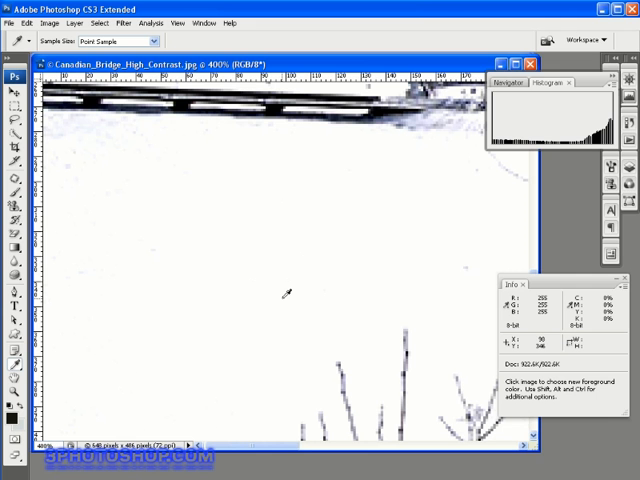
pyautogui.moveTo(316, 240)
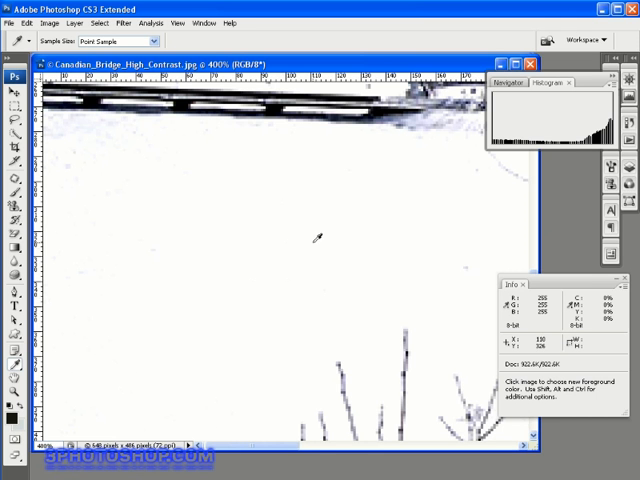
pyautogui.moveTo(282, 244)
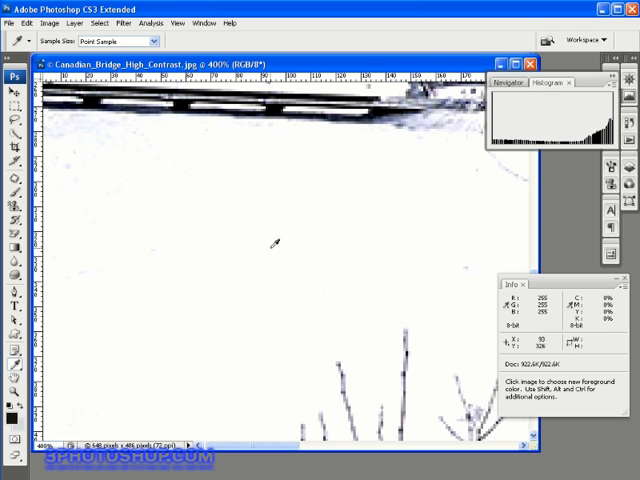
pyautogui.moveTo(268, 268)
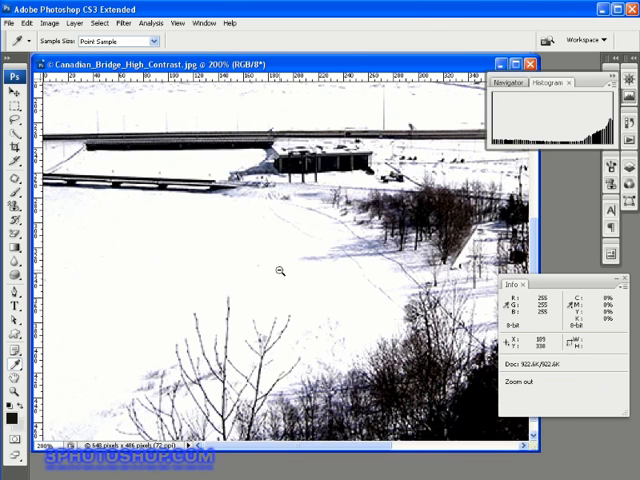
pyautogui.click(284, 270)
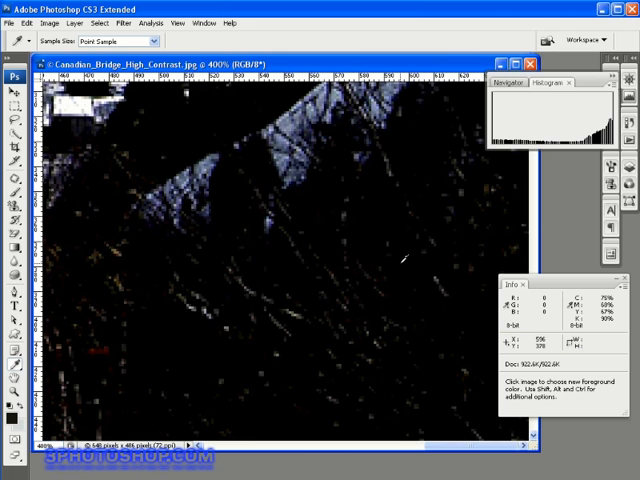
pyautogui.moveTo(388, 398)
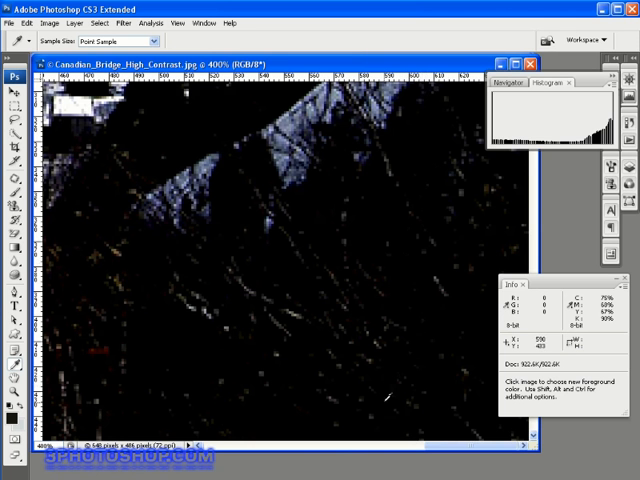
pyautogui.moveTo(288, 416)
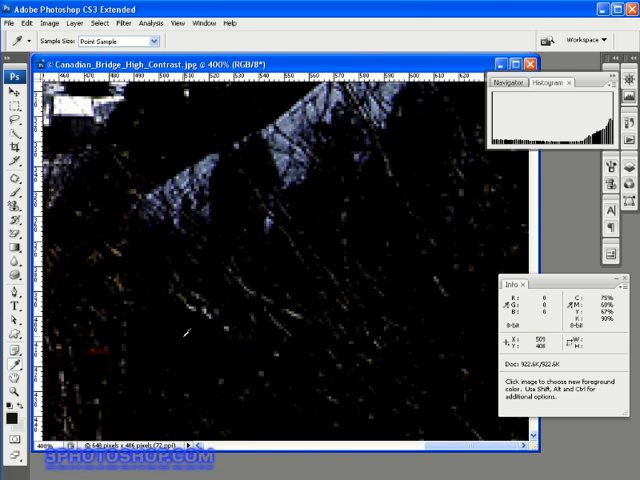
pyautogui.moveTo(148, 422)
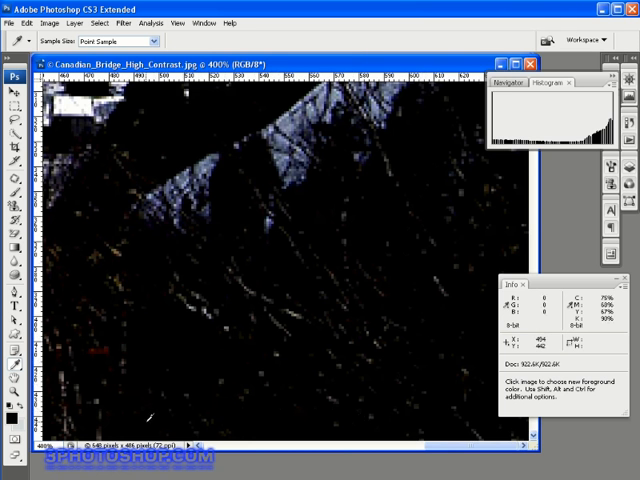
pyautogui.moveTo(210, 400)
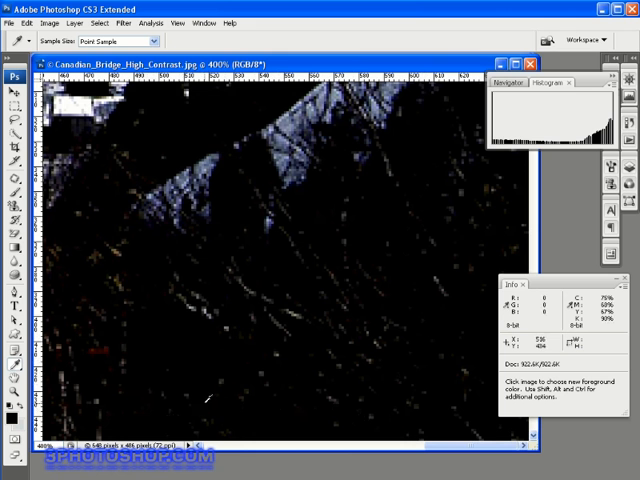
pyautogui.moveTo(320, 316)
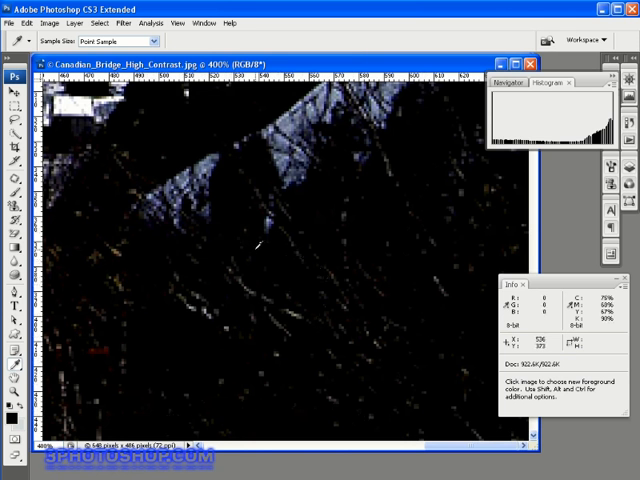
pyautogui.moveTo(388, 212)
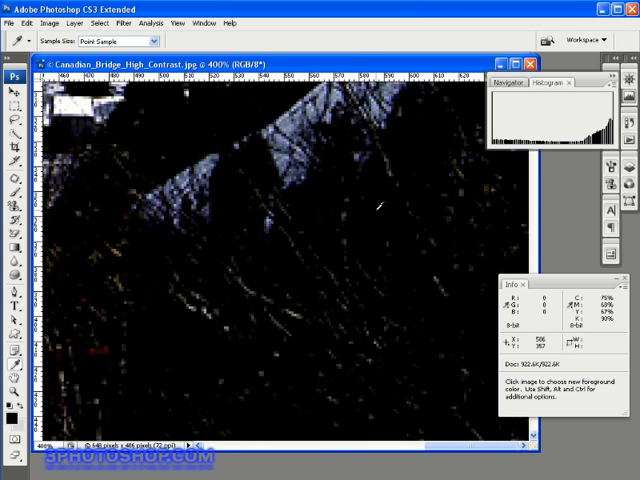
pyautogui.moveTo(382, 210)
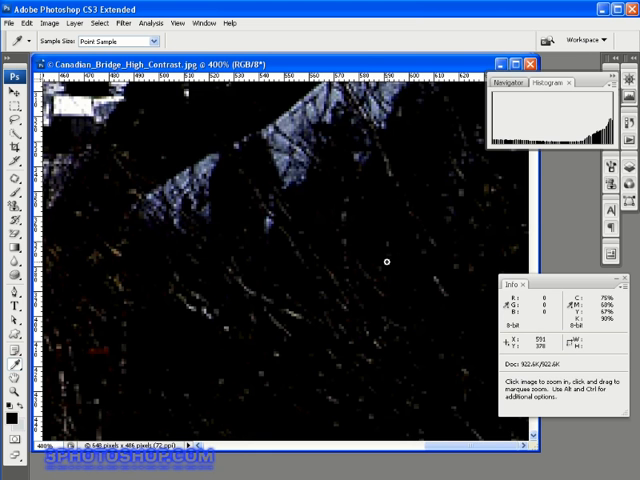
pyautogui.click(300, 304)
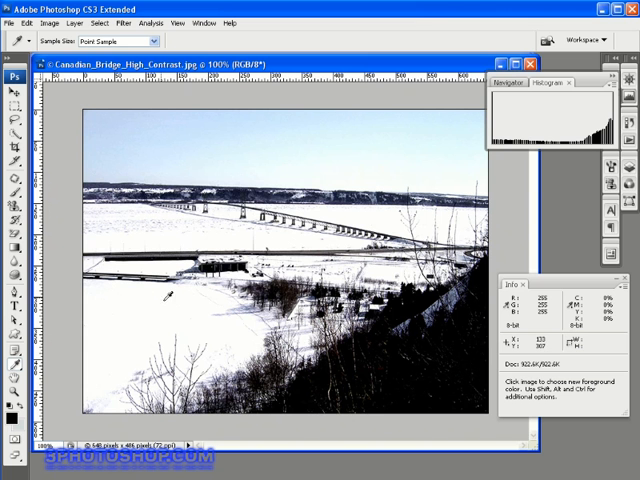
pyautogui.moveTo(110, 324)
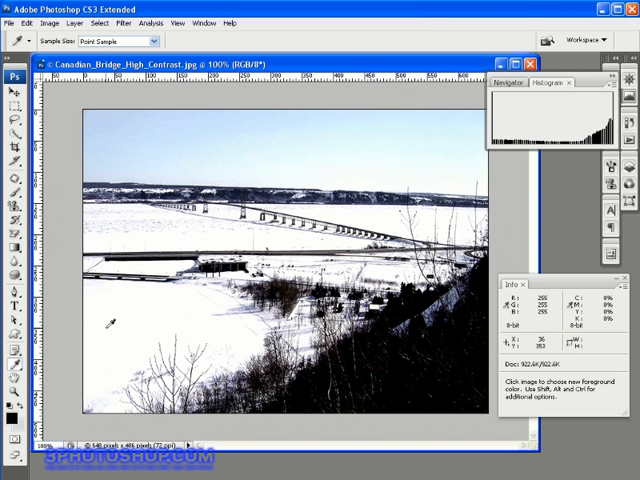
pyautogui.moveTo(110, 318)
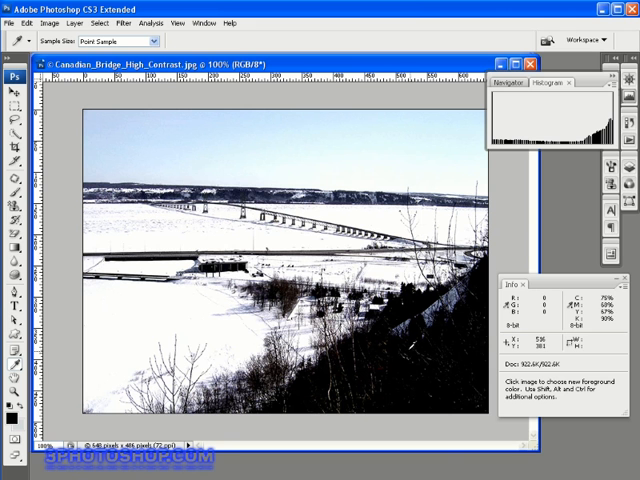
pyautogui.moveTo(200, 324)
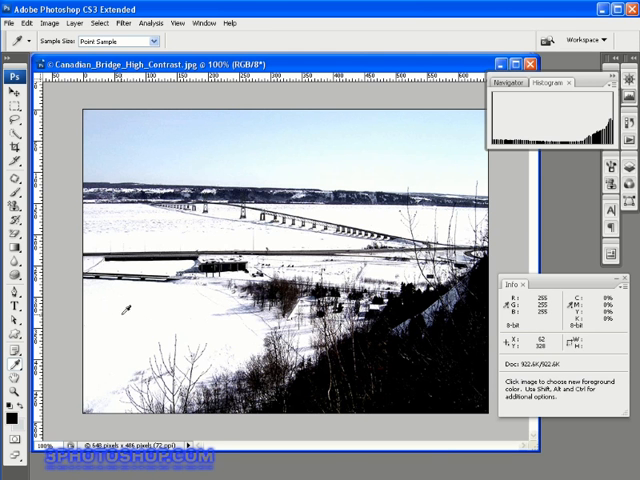
pyautogui.moveTo(130, 316)
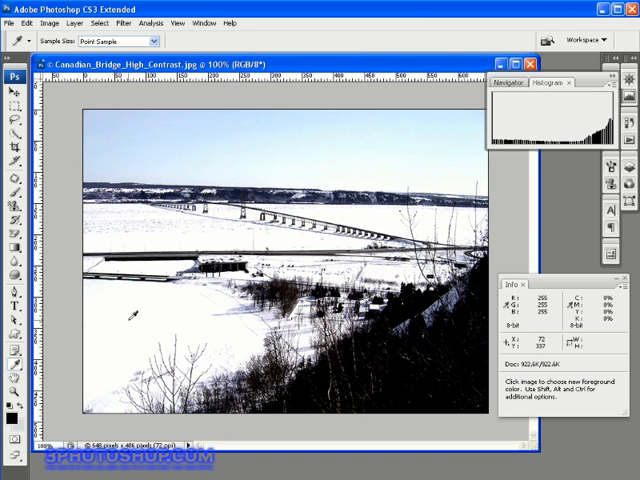